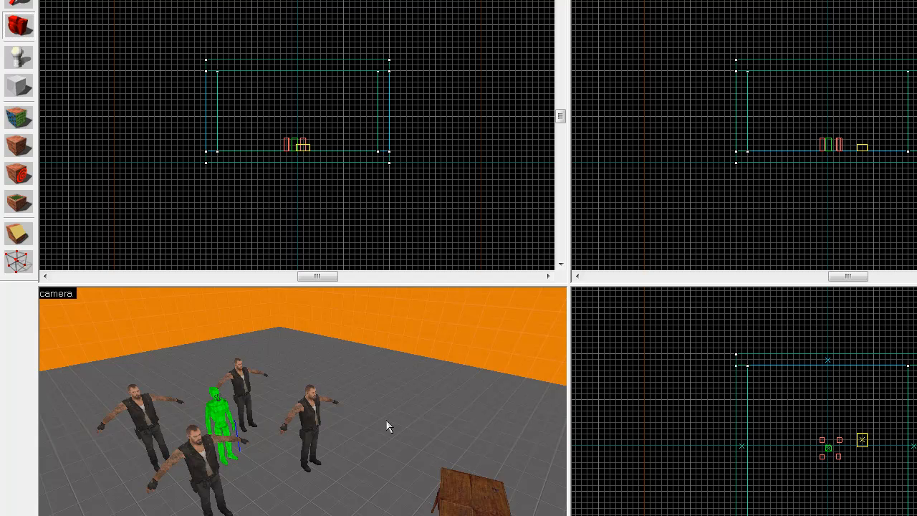
pyautogui.moveTo(309, 495)
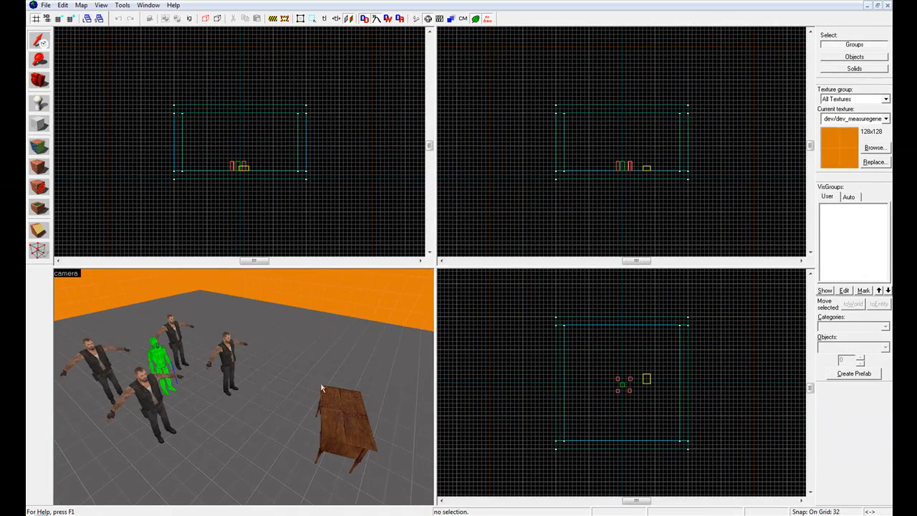
# - Open the desk prop_static's properties and browse for a ladder world model
pyautogui.click(340, 423)
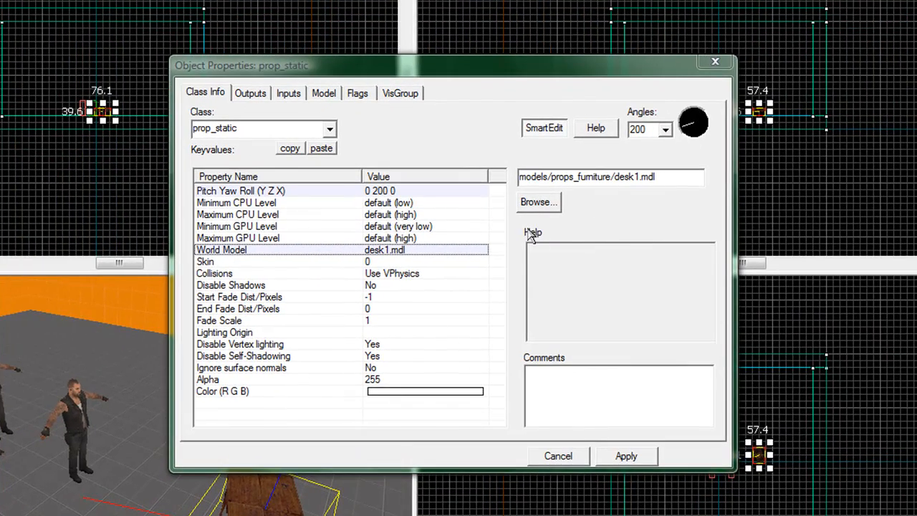
pyautogui.click(538, 202)
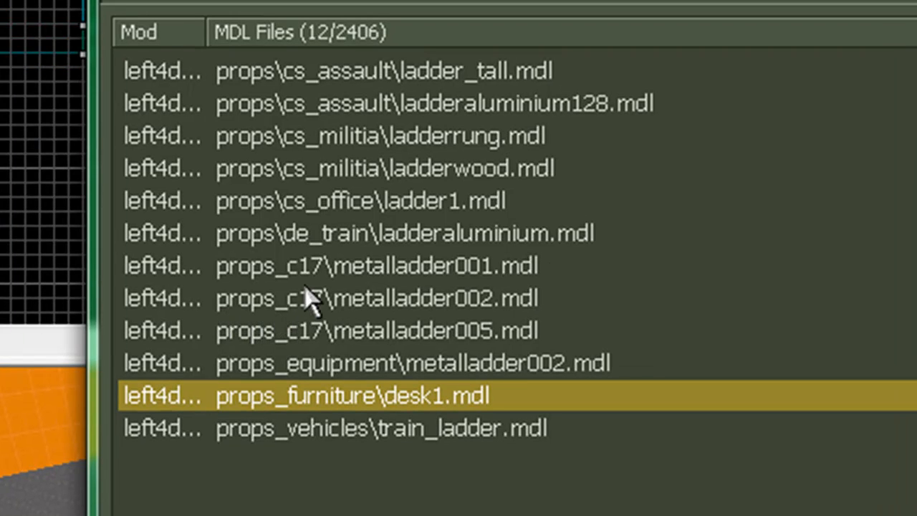
pyautogui.moveTo(501, 308)
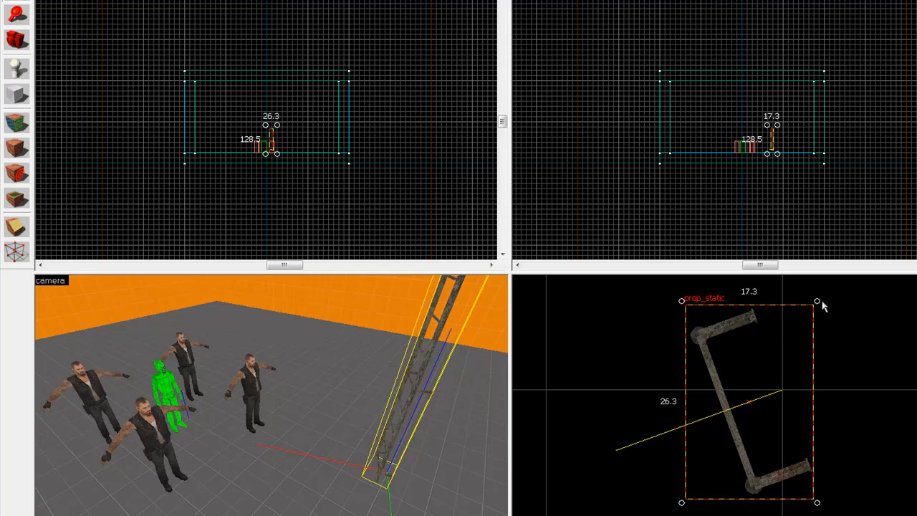
# - Rotate the metal ladder prop to a new angle in the 2D view
pyautogui.moveTo(817, 301); pyautogui.dragTo(838, 321)
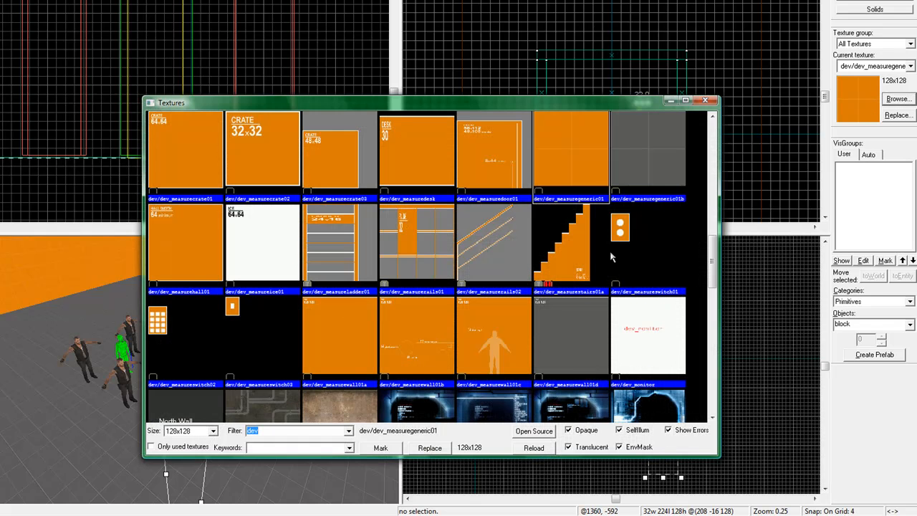
pyautogui.moveTo(552, 196)
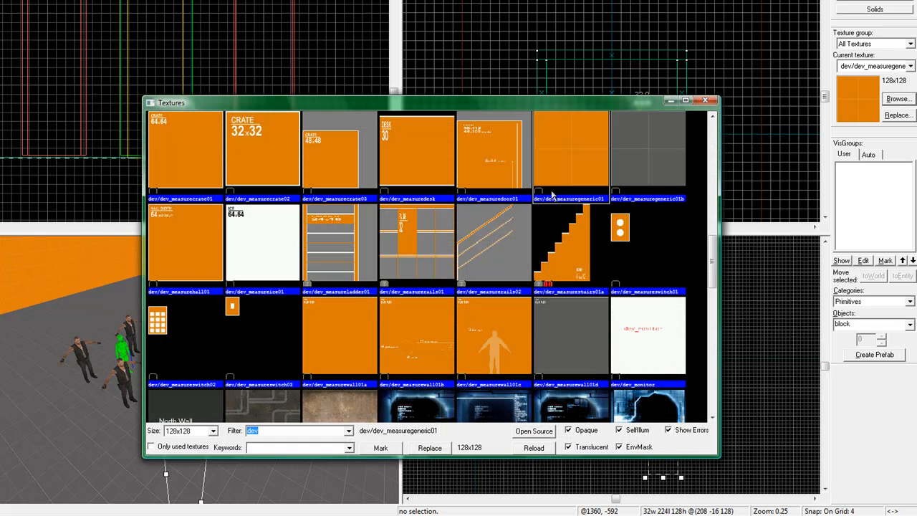
# - Choose the plain orange dev_measuregeneric01 texture in the Textures window
pyautogui.click(712, 99)
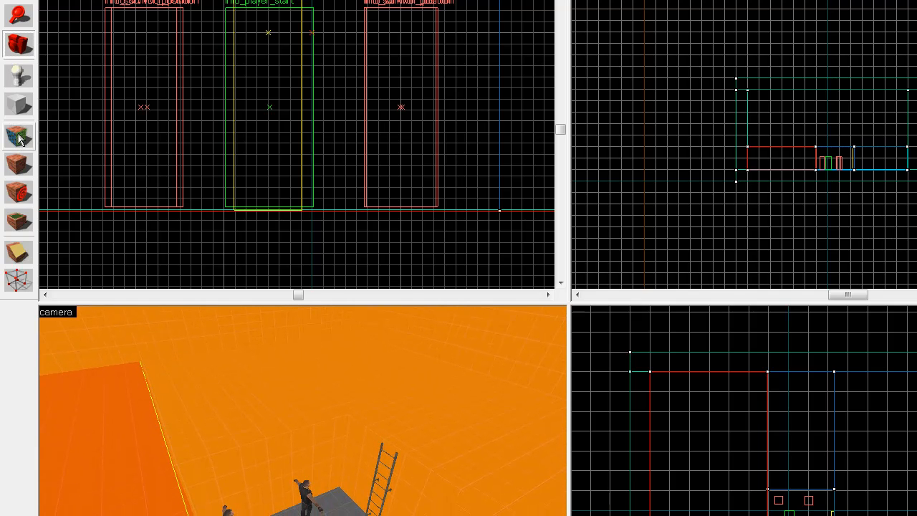
pyautogui.moveTo(18, 136)
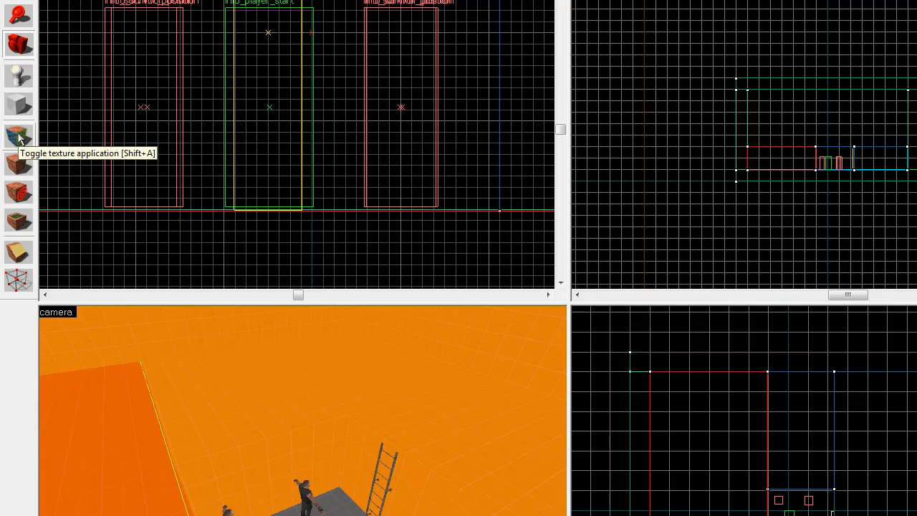
# - Switch to face texturing mode and browse the full texture list
pyautogui.click(19, 134)
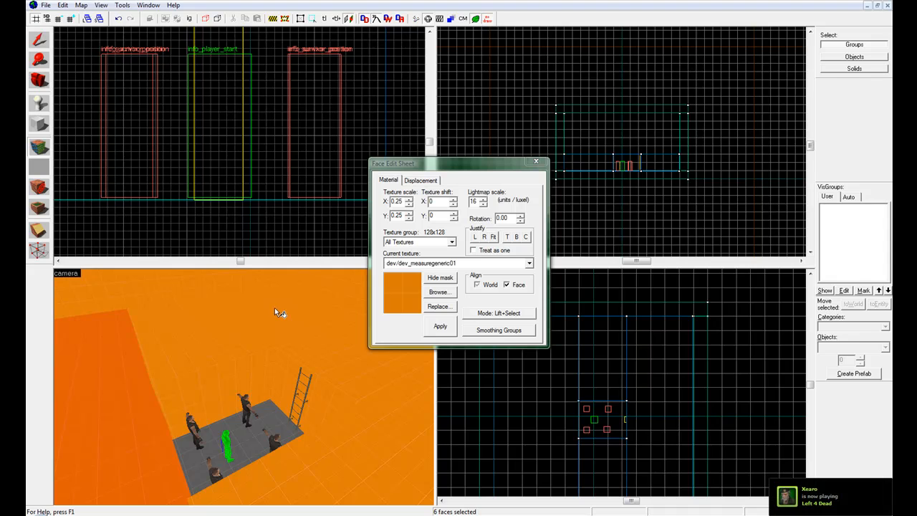
pyautogui.moveTo(260, 313)
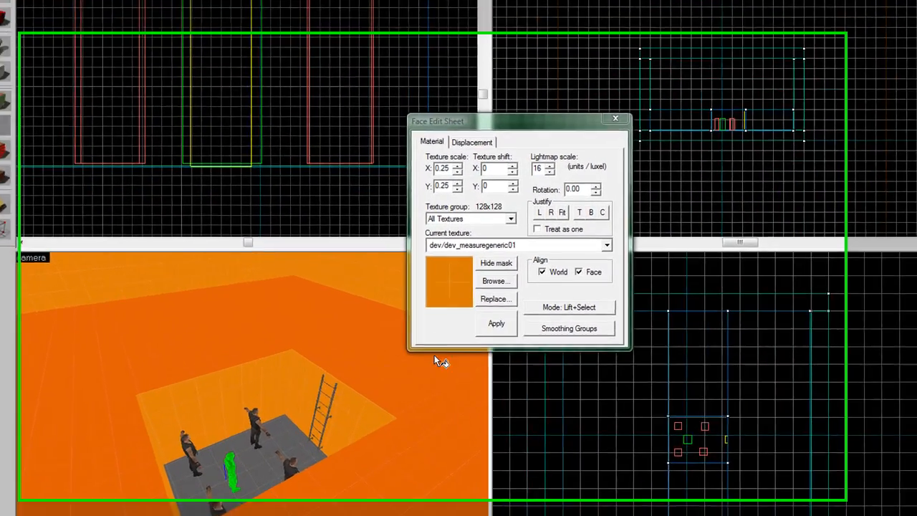
pyautogui.click(495, 280)
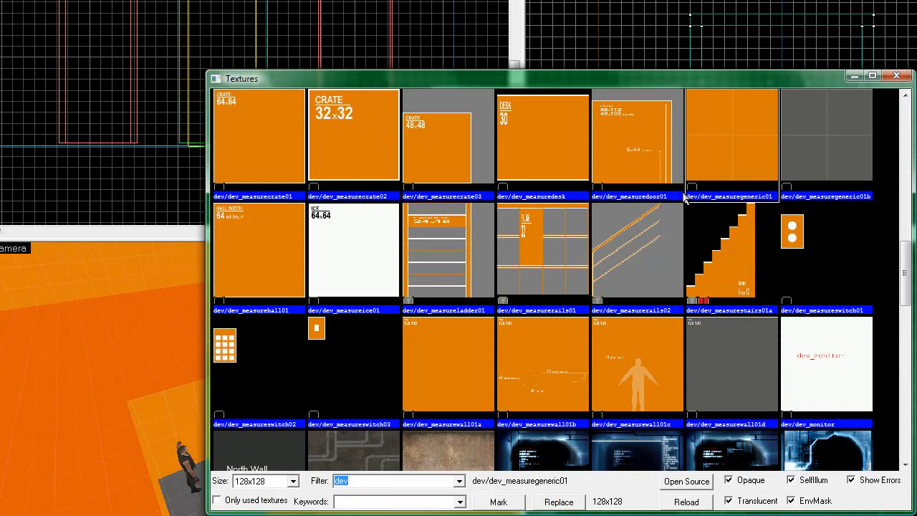
pyautogui.moveTo(797, 202)
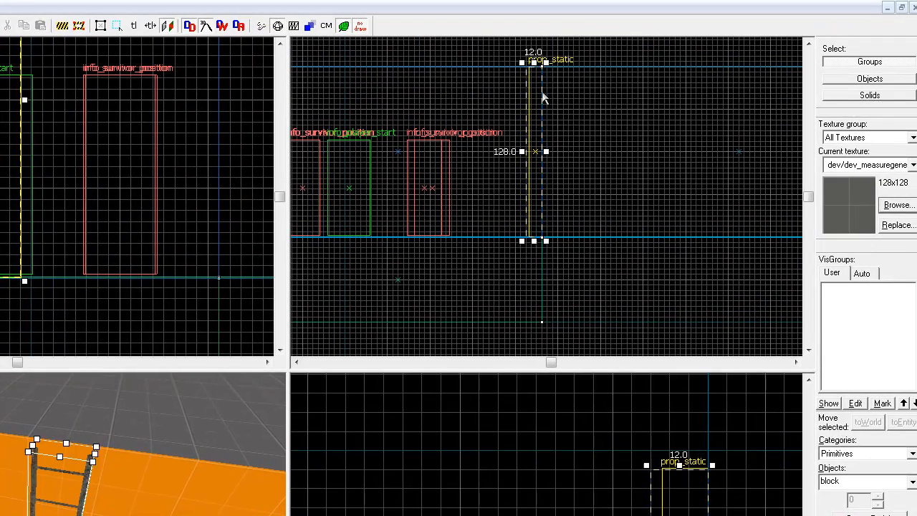
pyautogui.moveTo(845, 212)
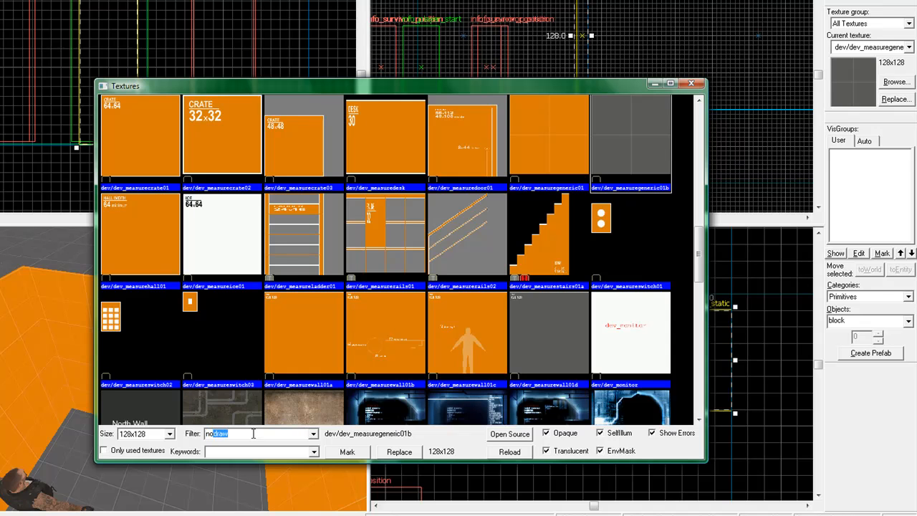
# - Filter the texture browser for nodraw, showing toolsnodraw and nodraw metal textures
pyautogui.write('nodraw')
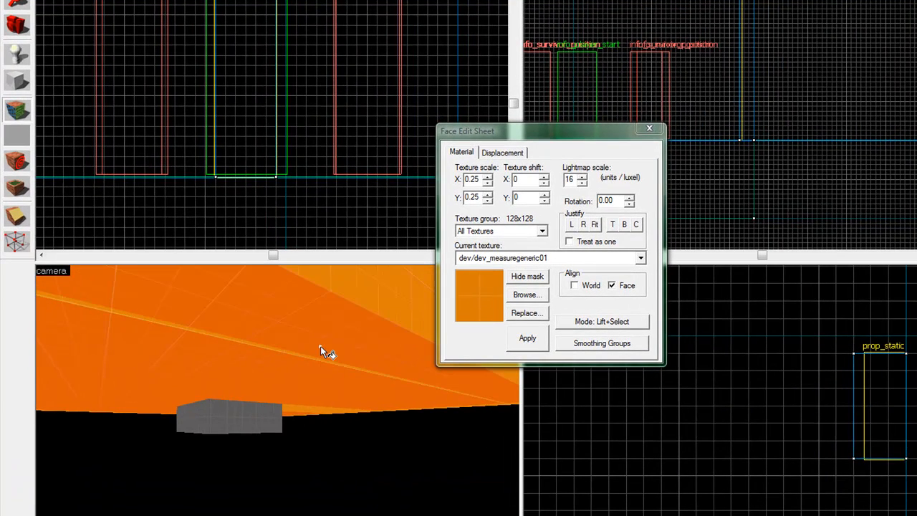
pyautogui.click(574, 286)
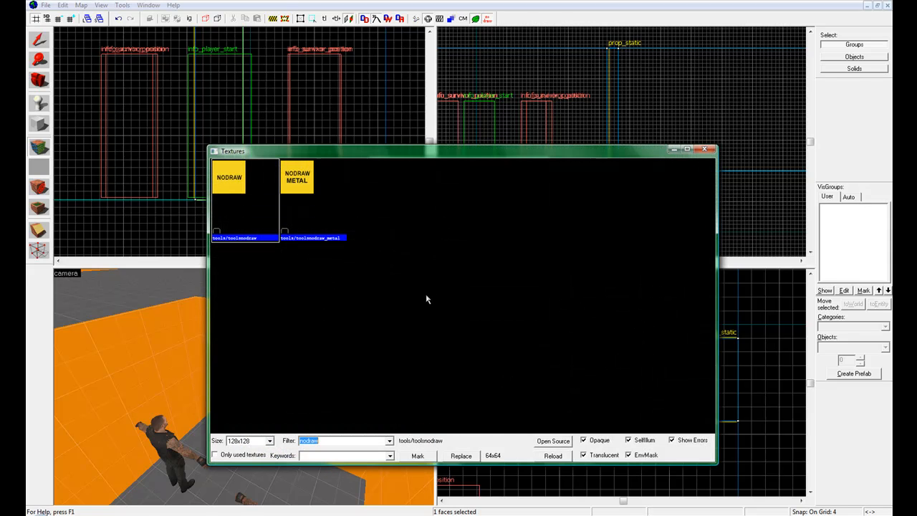
# - Filter the texture browser for ladder textures
pyautogui.write('ladder')
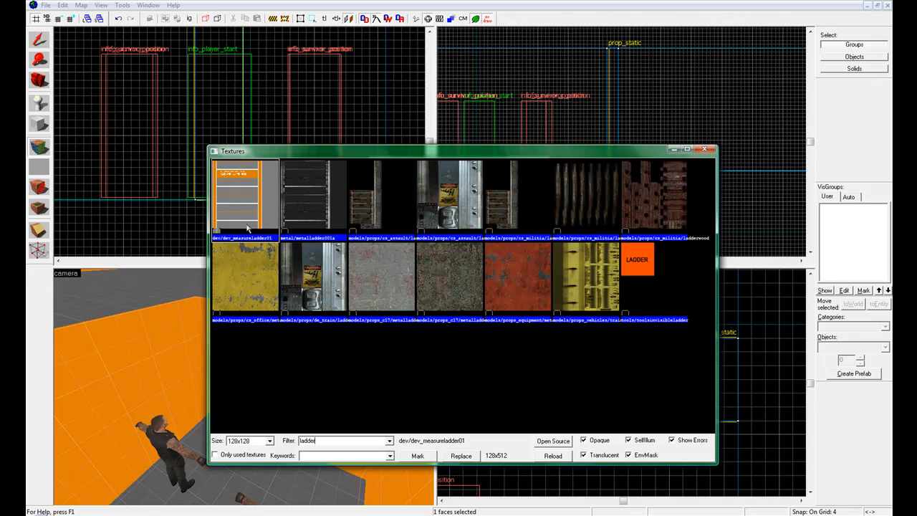
pyautogui.moveTo(612, 253)
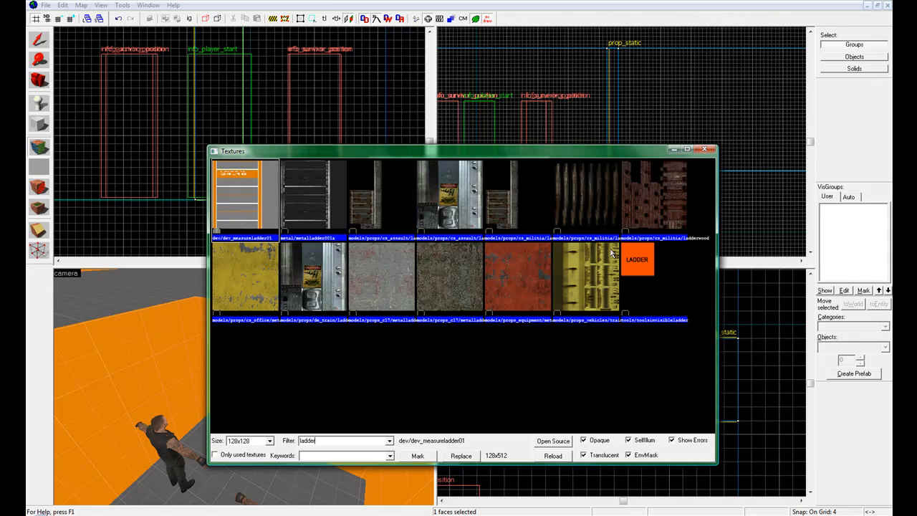
pyautogui.moveTo(633, 328)
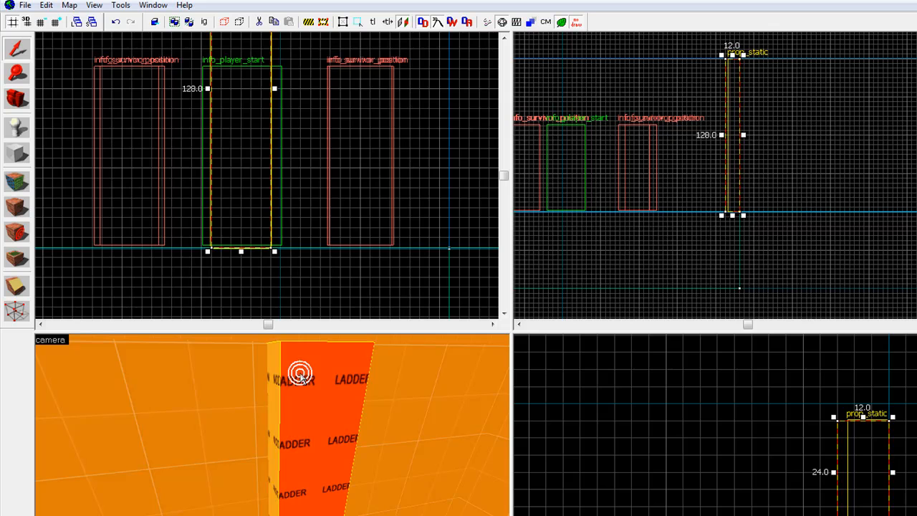
pyautogui.moveTo(323, 382)
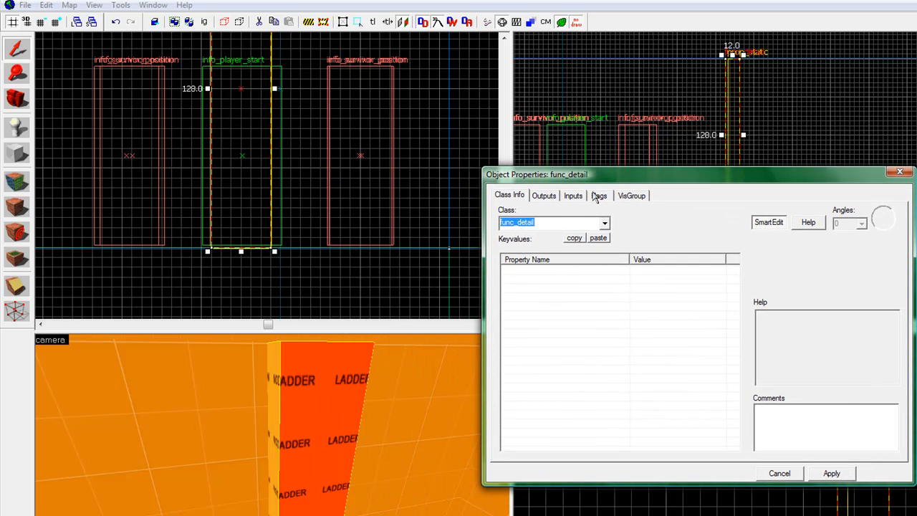
pyautogui.moveTo(607, 231)
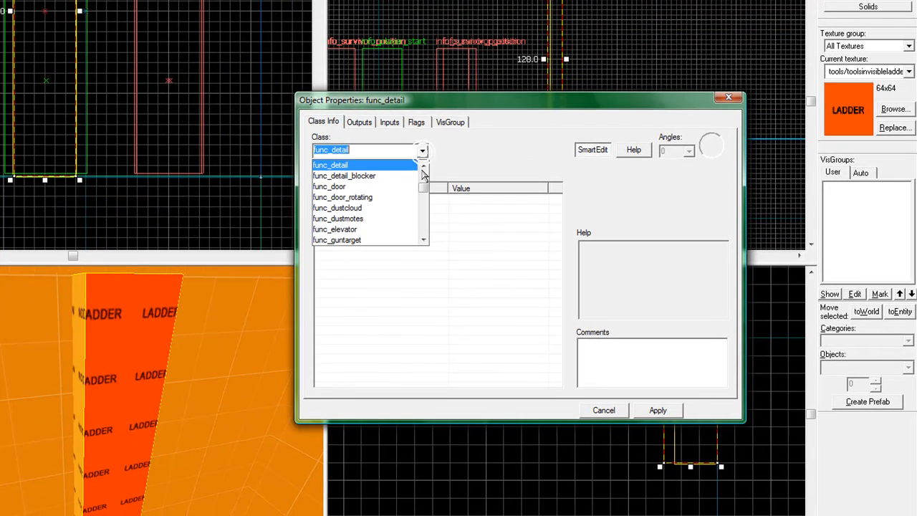
# - Change the tied entity's class from func_detail to func_ladder and apply
pyautogui.click(331, 164)
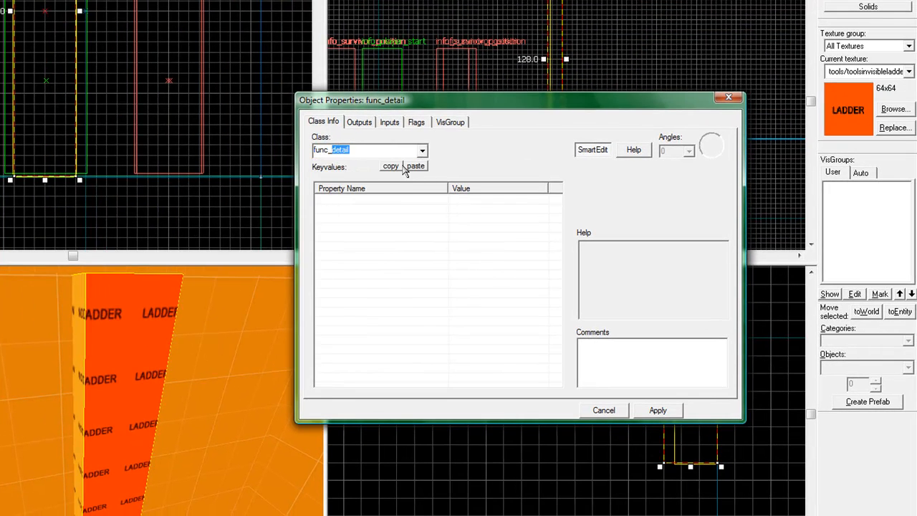
pyautogui.write('func_ladder')
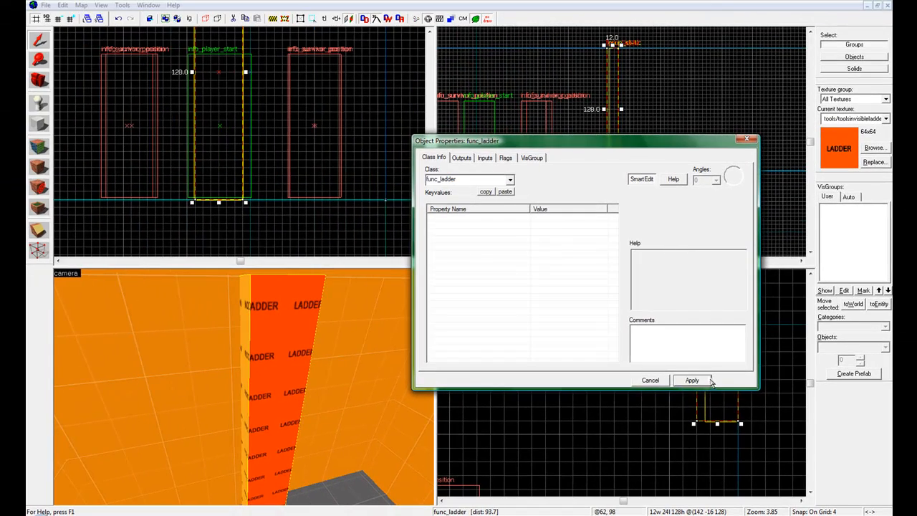
pyautogui.click(692, 379)
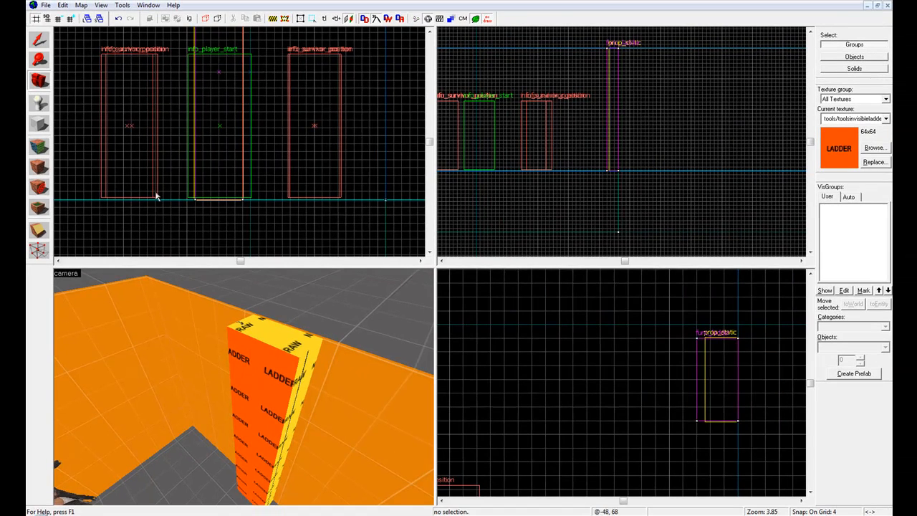
# - Click the ceiling brush in the 3D camera view
pyautogui.click(260, 337)
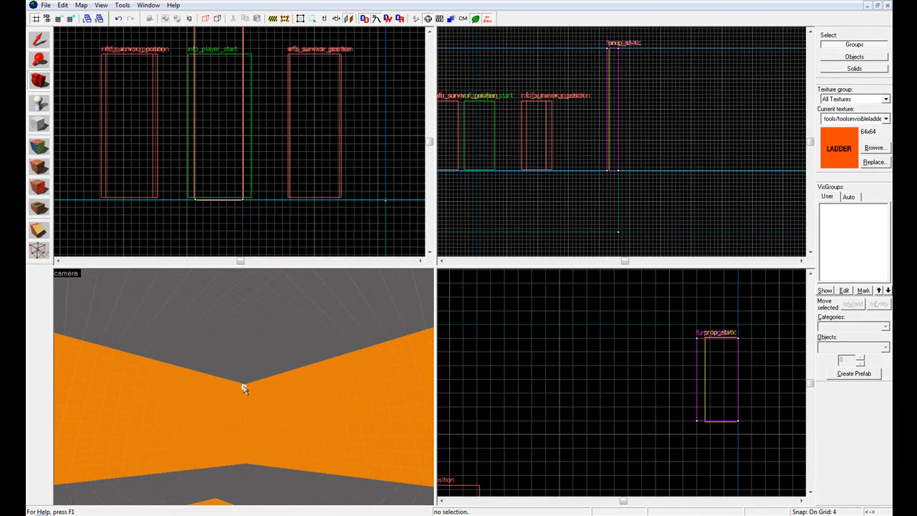
pyautogui.moveTo(325, 385)
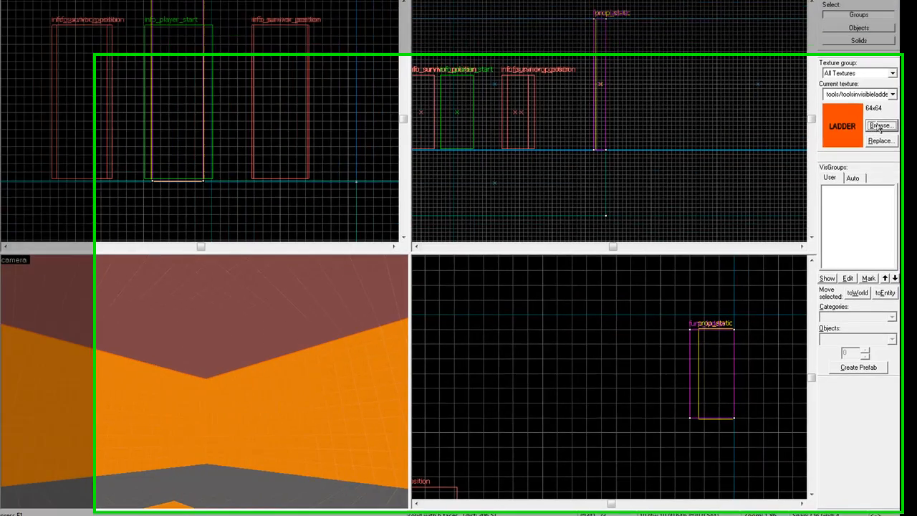
# - Filter textures for 'skybix' and scroll the list to find tools/toolsskybox
pyautogui.click(881, 125)
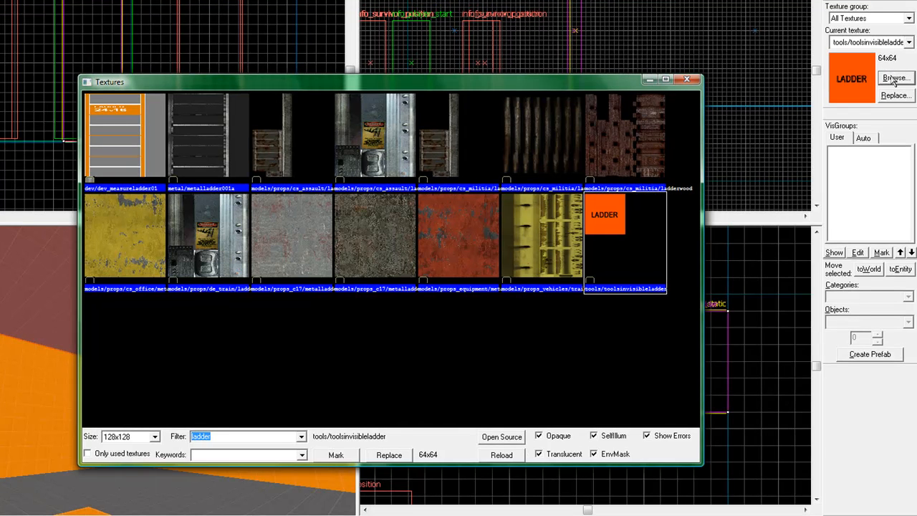
pyautogui.write('skybix')
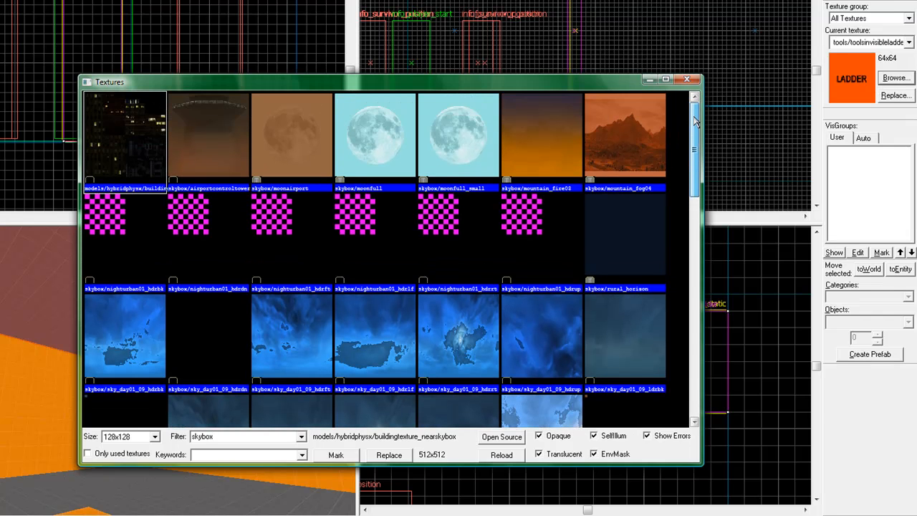
pyautogui.scroll(-3)
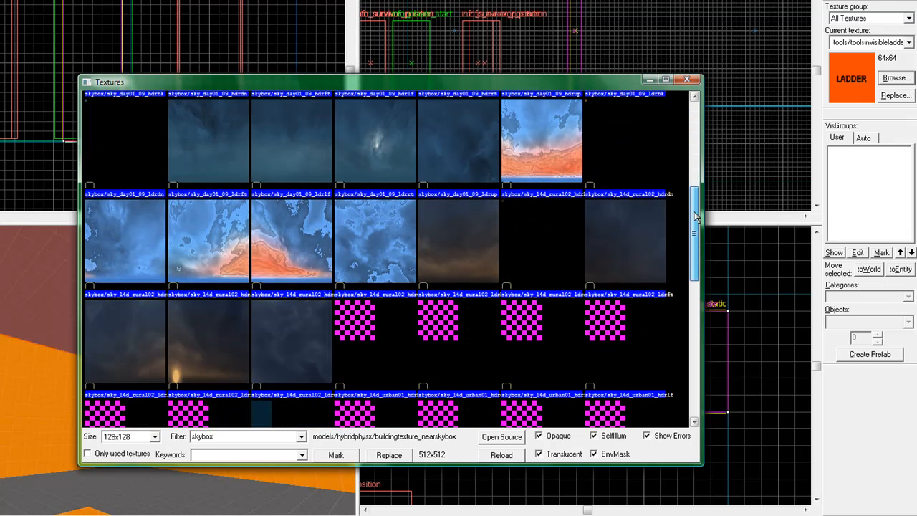
pyautogui.scroll(-3)
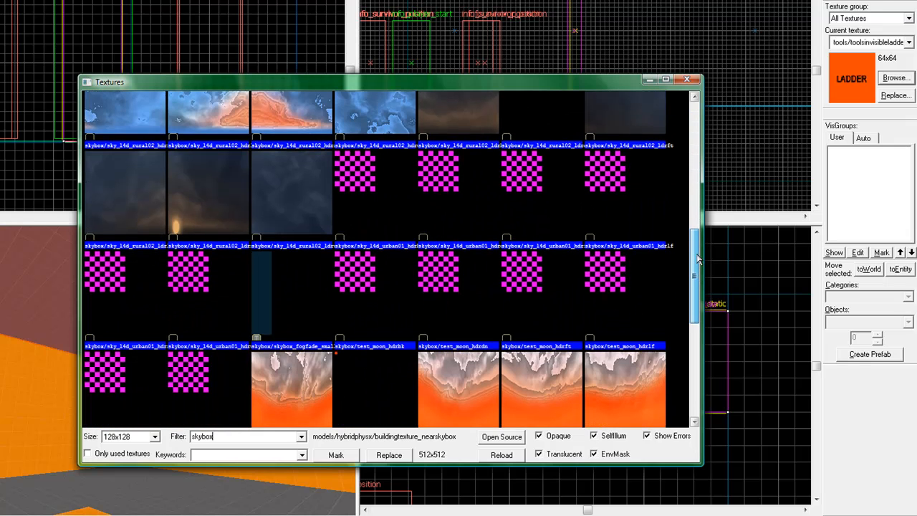
pyautogui.scroll(-3)
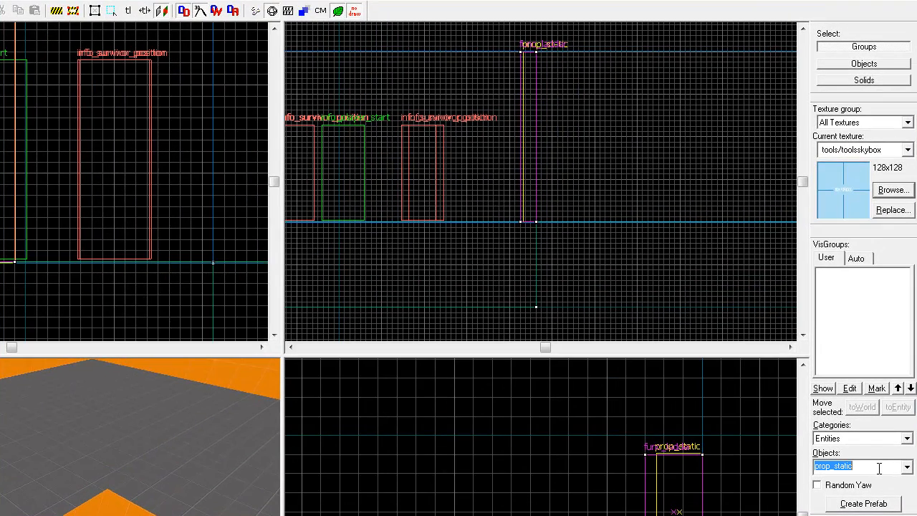
# - Search entity types for 'weapon' and expand the spawn entity dropdown
pyautogui.write('weapon')
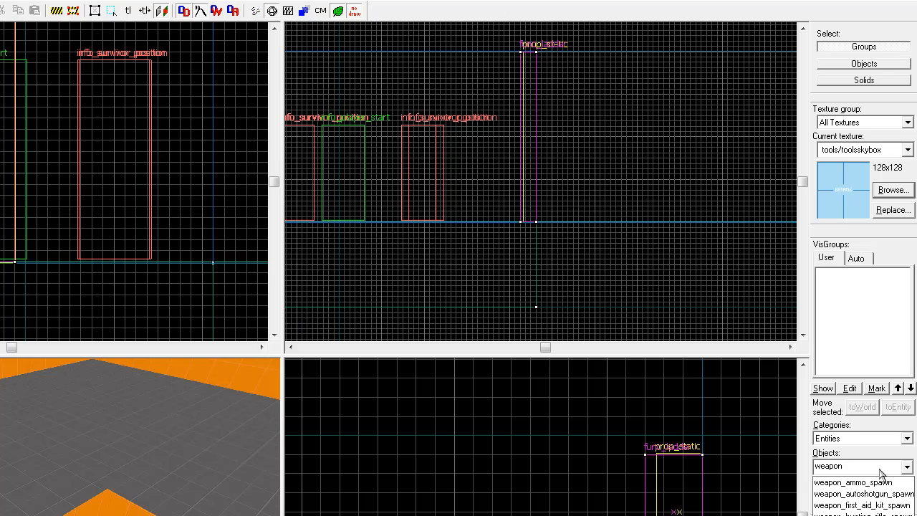
pyautogui.click(860, 465)
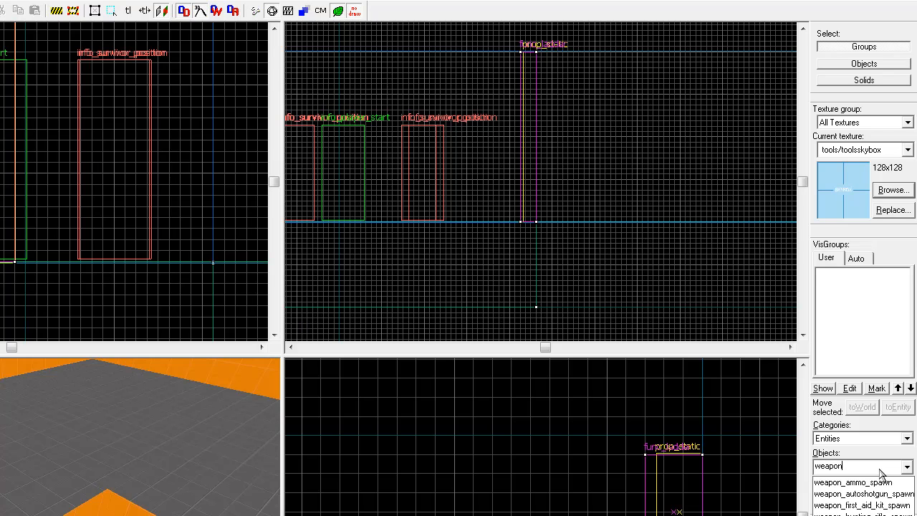